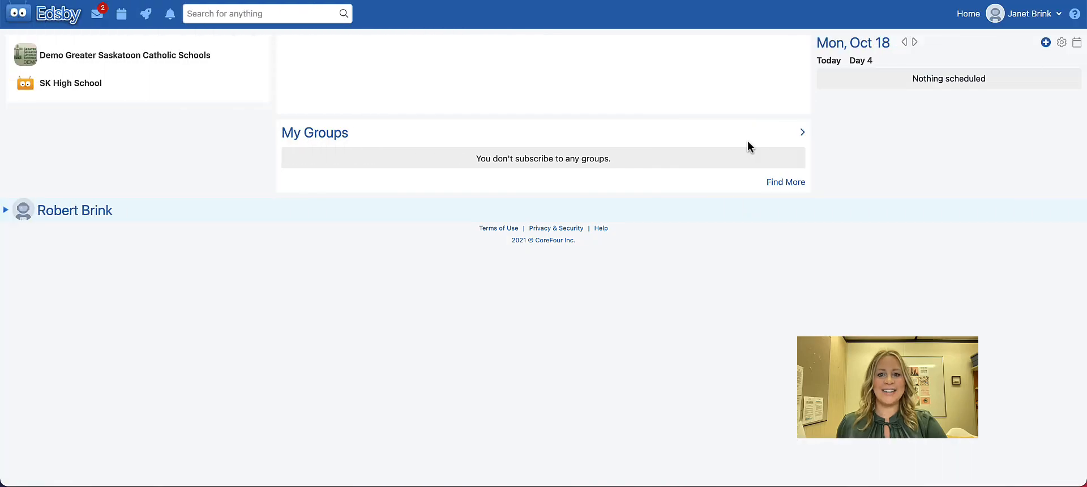
{"action": "mouse_move", "coordinate": [737, 146]}
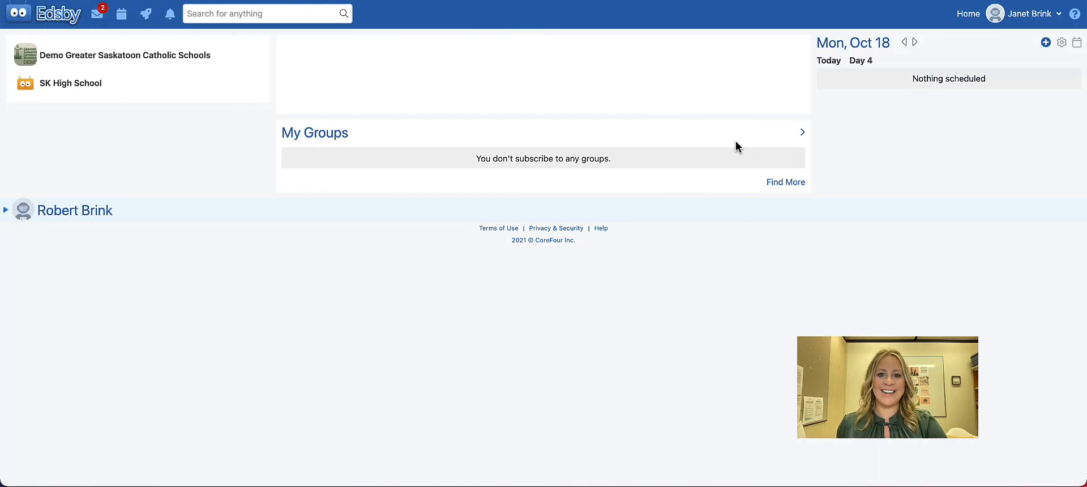
{"action": "mouse_move", "coordinate": [349, 263]}
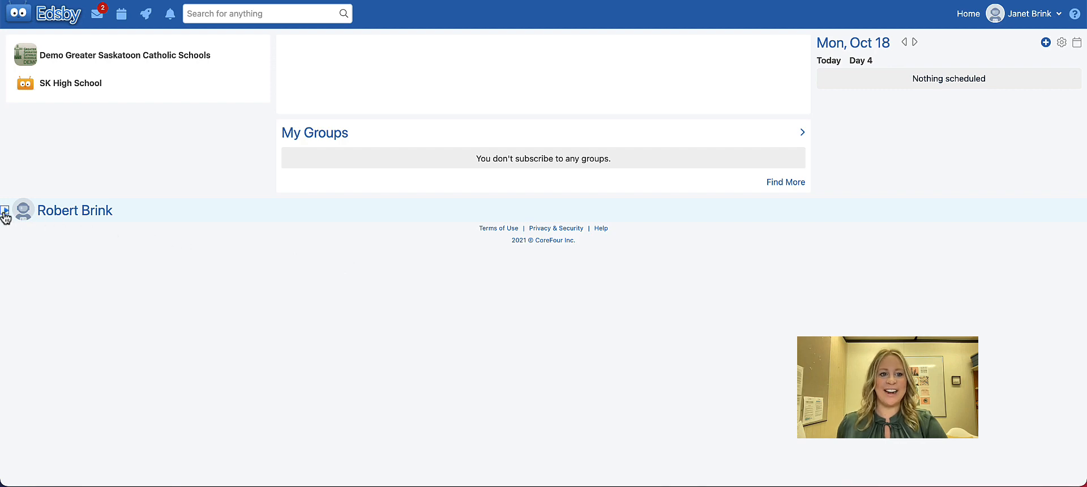
Step: From the child's class list, message the English Language Arts 9 teacher 'hello!'
{"action": "left_click", "coordinate": [6, 211]}
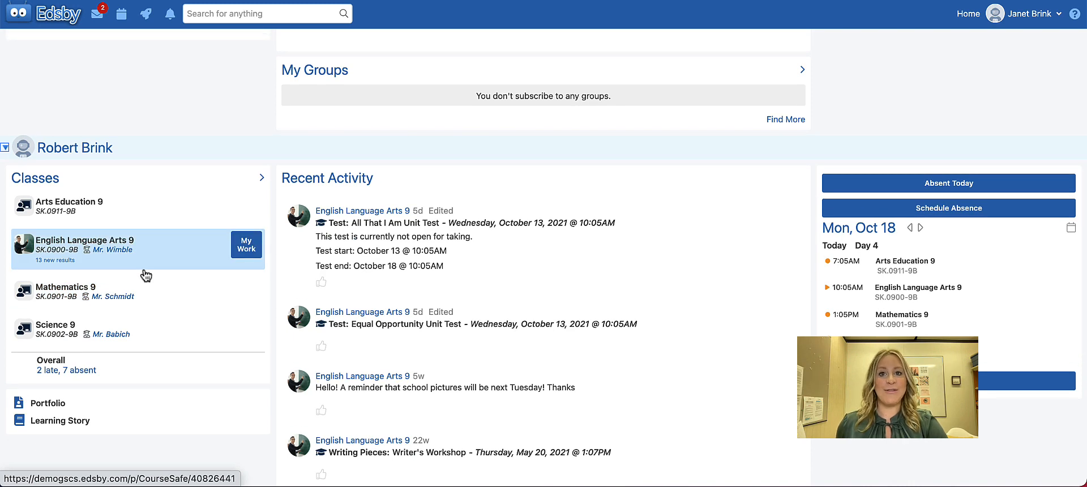
{"action": "left_click", "coordinate": [112, 249]}
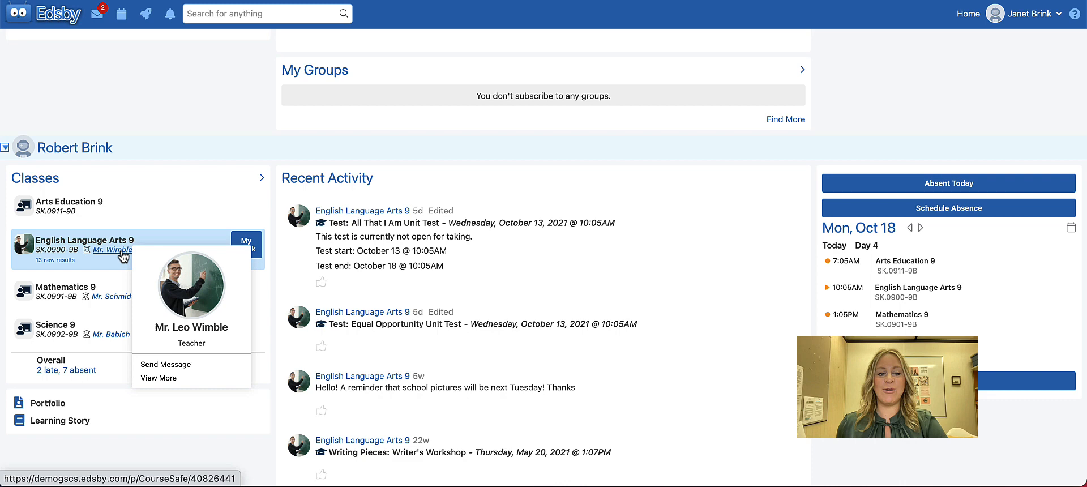
{"action": "mouse_move", "coordinate": [154, 341]}
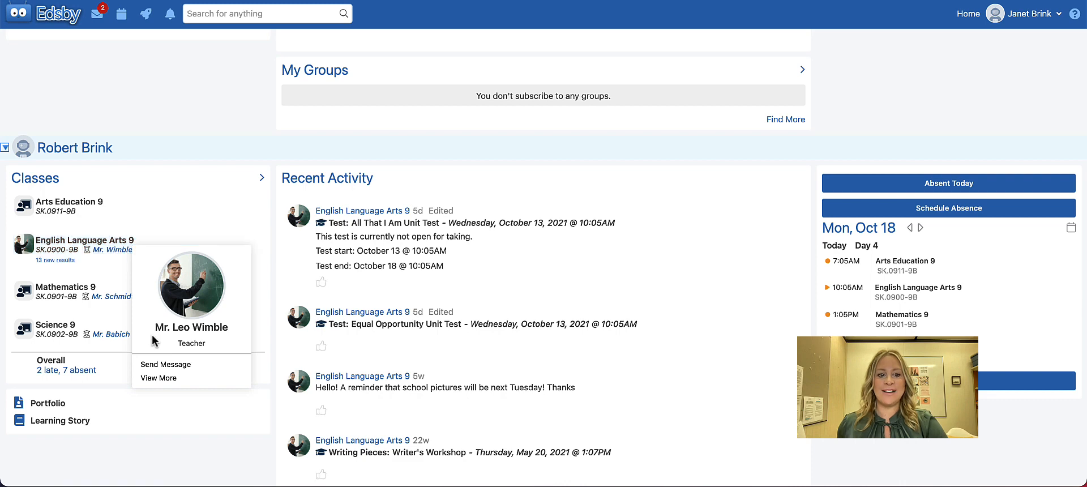
{"action": "left_click", "coordinate": [164, 365]}
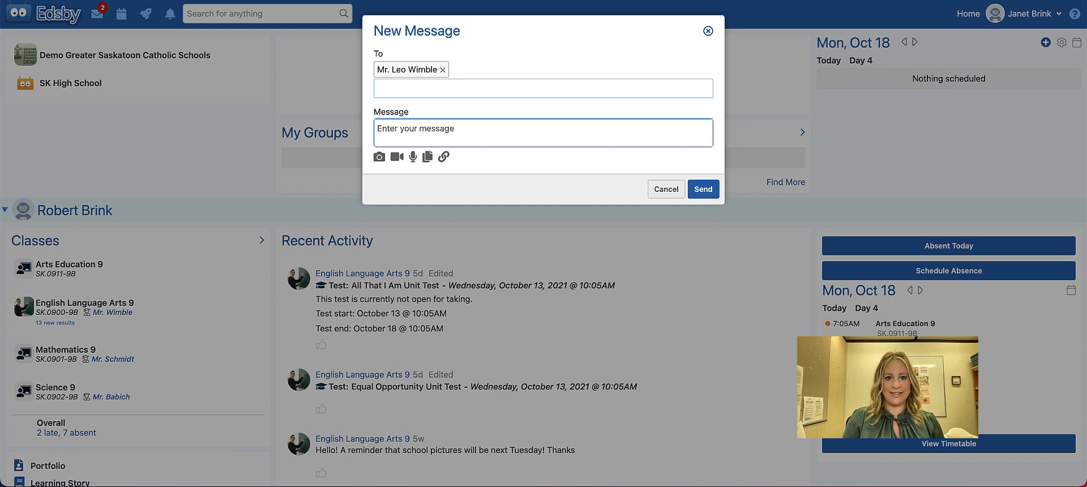
{"action": "type", "text": "hello!"}
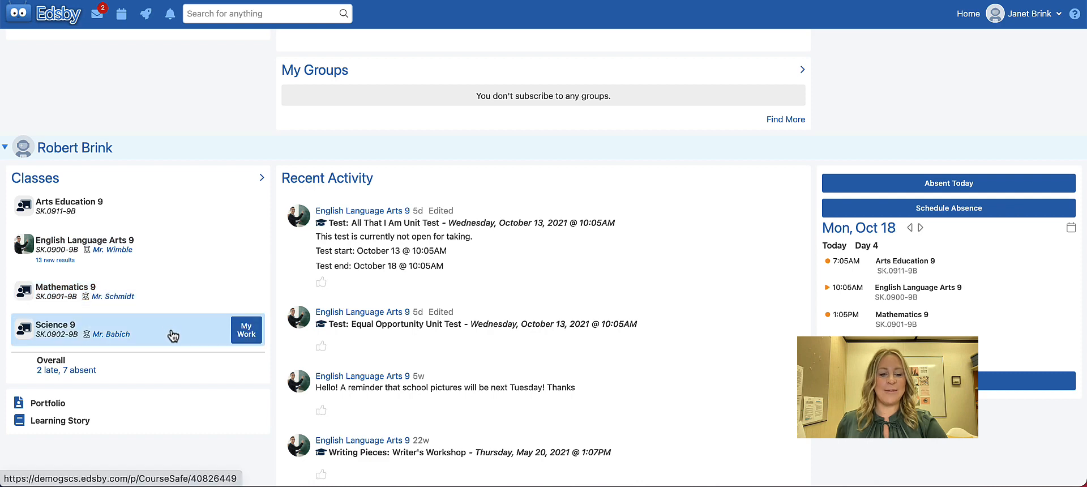
Step: From the Science 9 class page, send its teacher the message 'Hi!'
{"action": "left_click", "coordinate": [55, 325]}
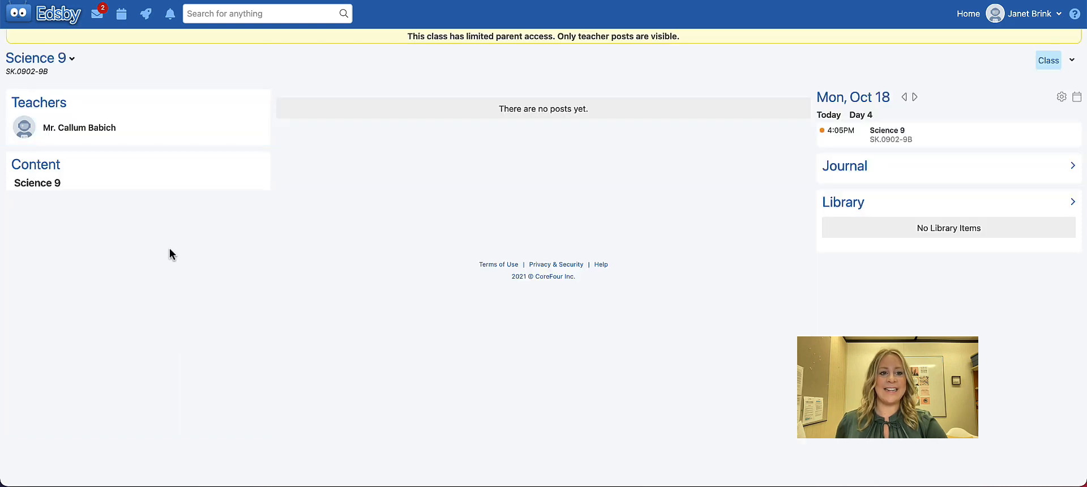
{"action": "left_click", "coordinate": [79, 128]}
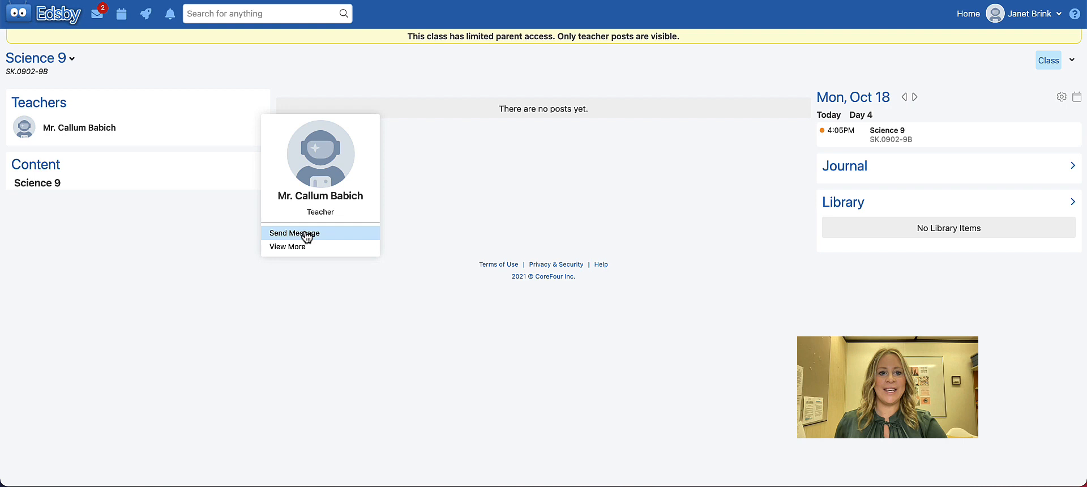
{"action": "left_click", "coordinate": [294, 233]}
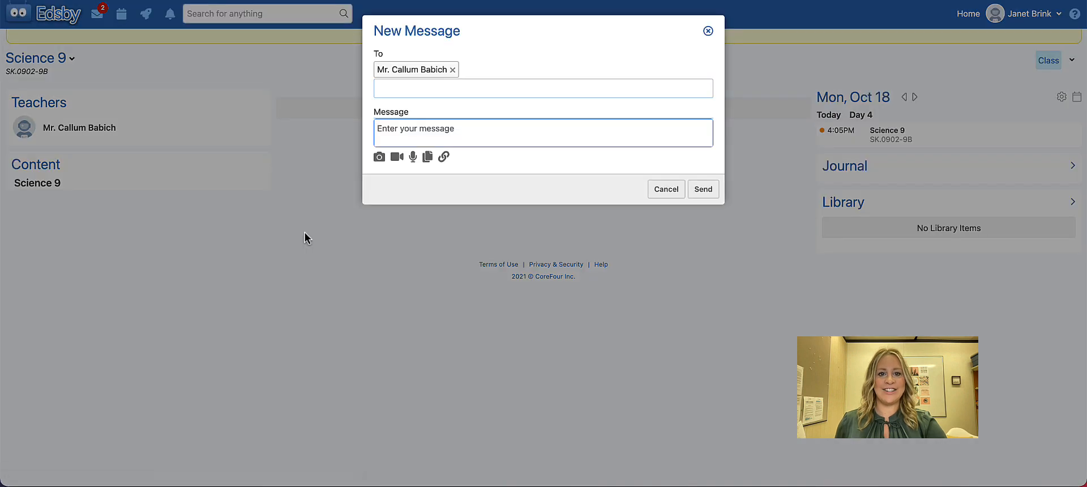
{"action": "type", "text": "Hi!"}
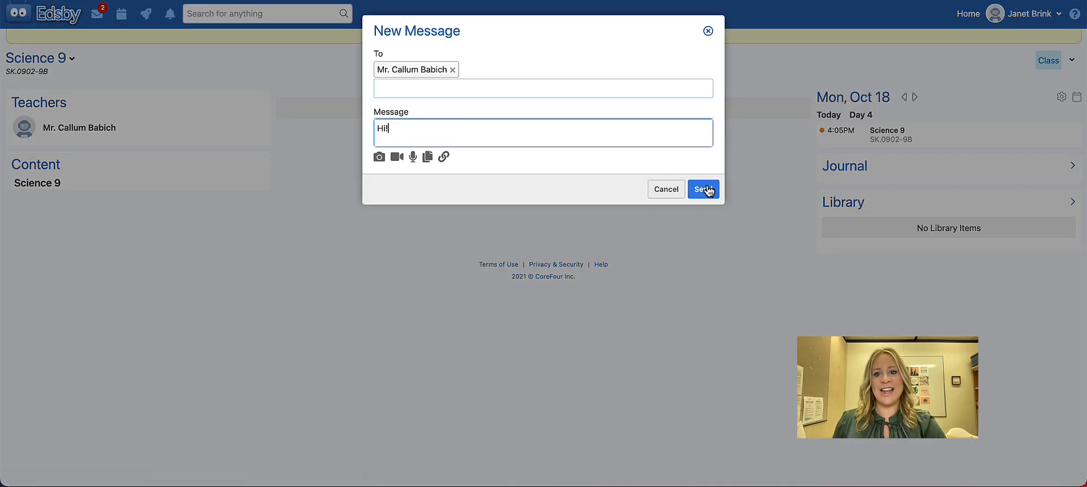
{"action": "left_click", "coordinate": [702, 189]}
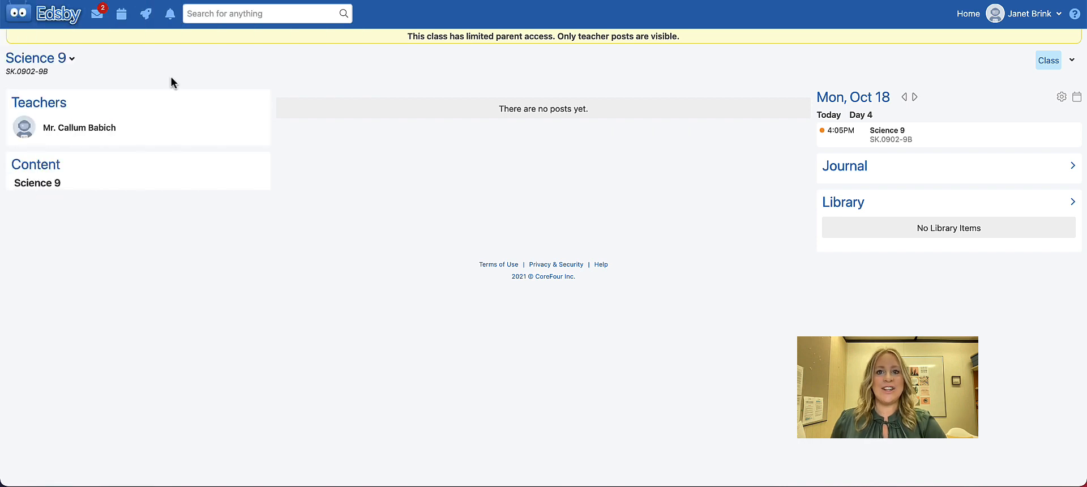
{"action": "mouse_move", "coordinate": [167, 83]}
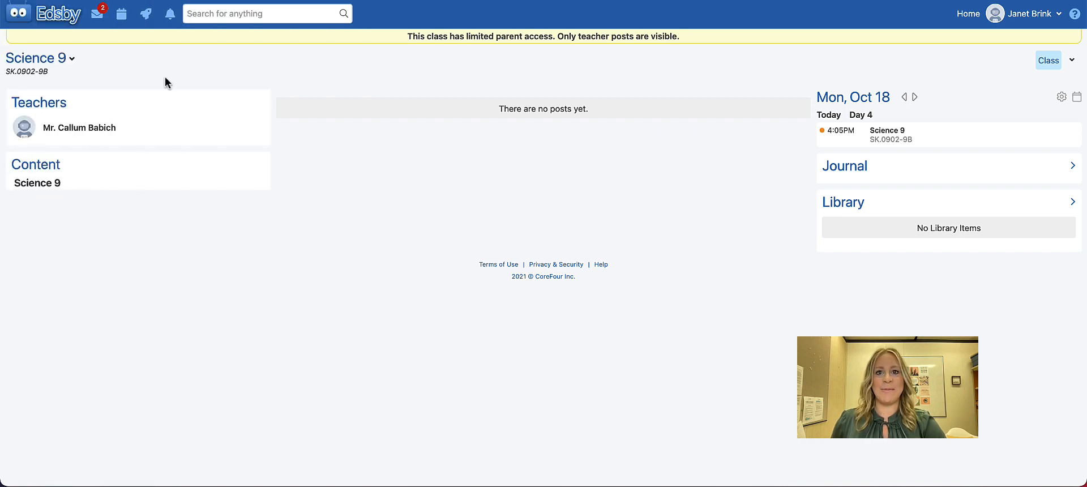
{"action": "mouse_move", "coordinate": [97, 14]}
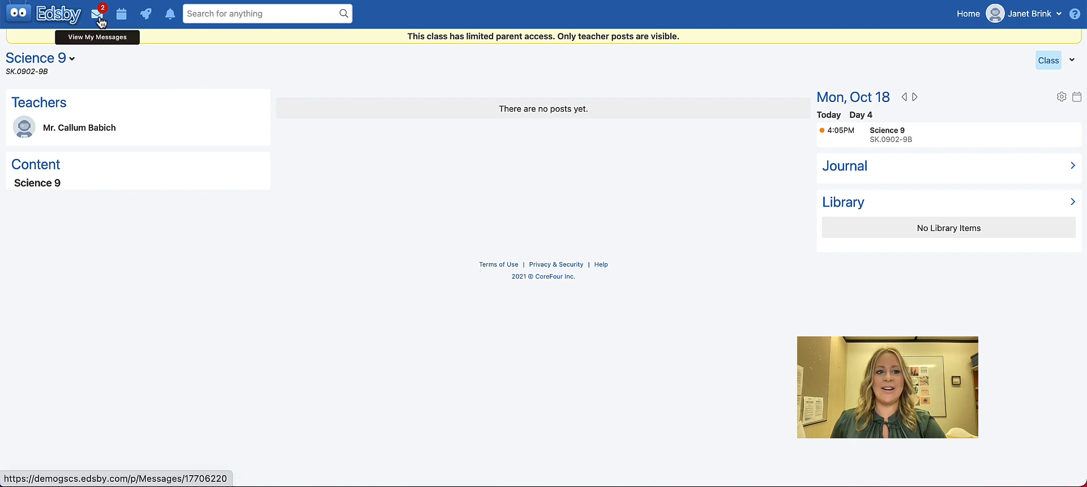
{"action": "left_click", "coordinate": [98, 14]}
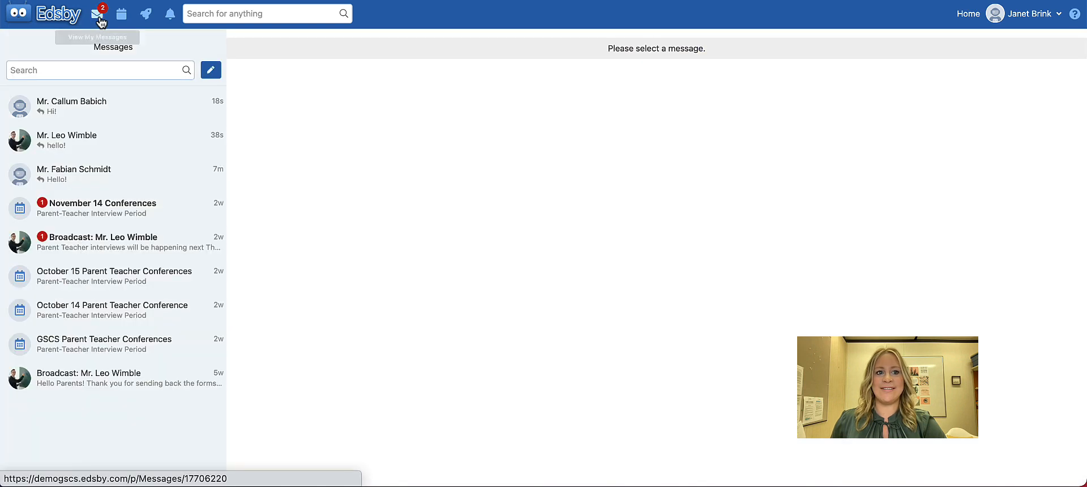
{"action": "left_click", "coordinate": [211, 69]}
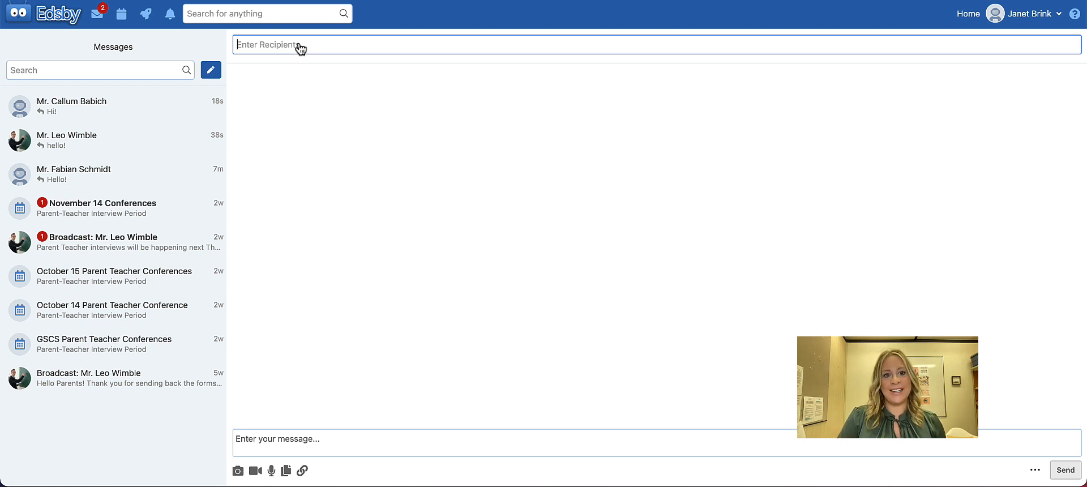
{"action": "left_click", "coordinate": [71, 107]}
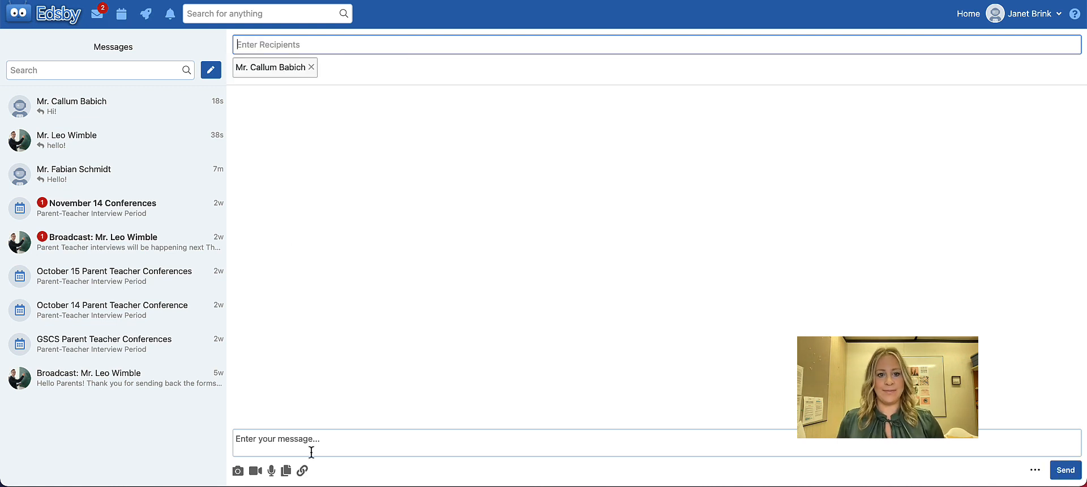
{"action": "type", "text": "Hello!"}
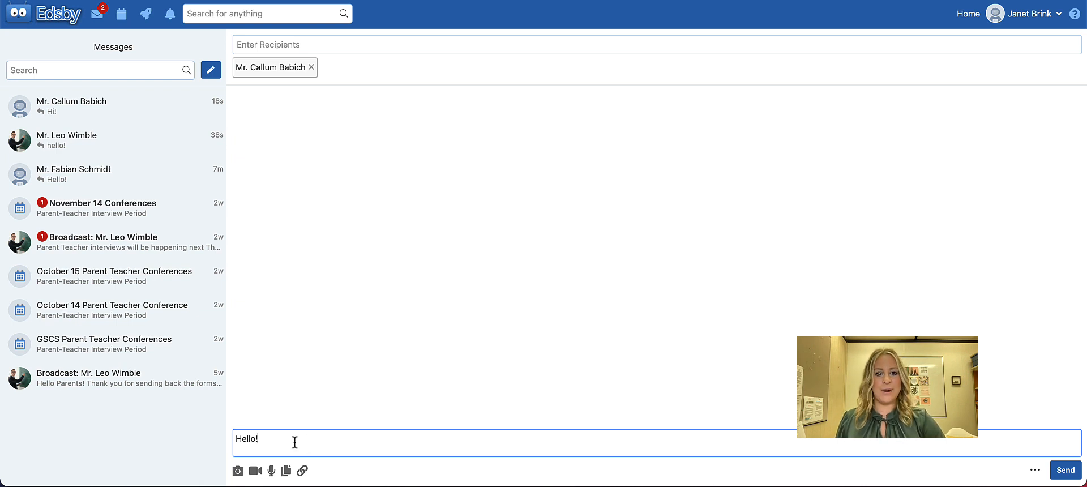
{"action": "left_click", "coordinate": [1064, 469]}
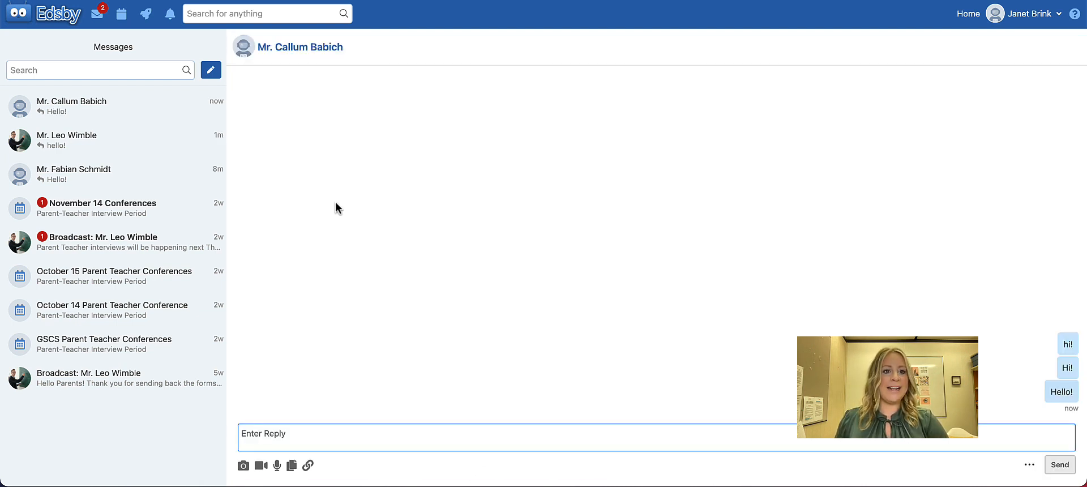
{"action": "mouse_move", "coordinate": [113, 140]}
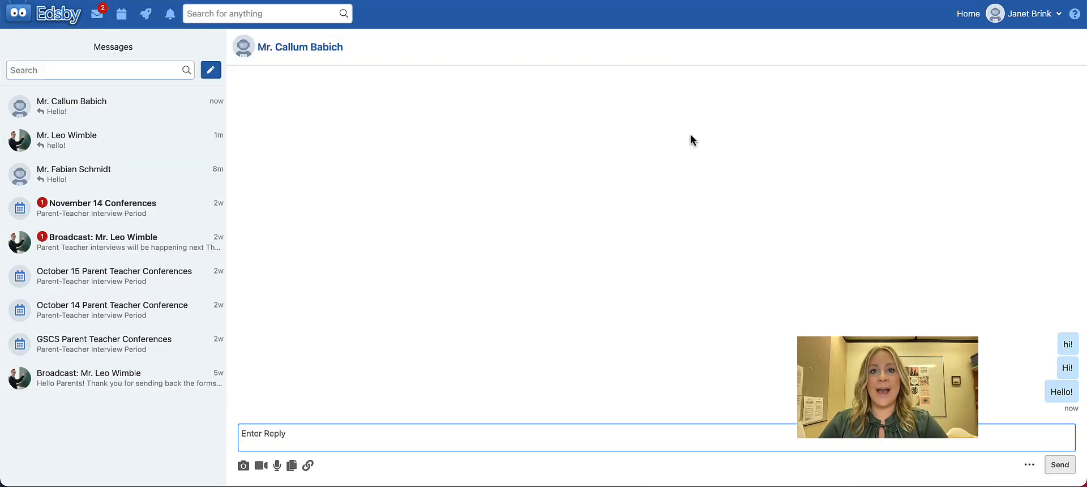
{"action": "mouse_move", "coordinate": [419, 91]}
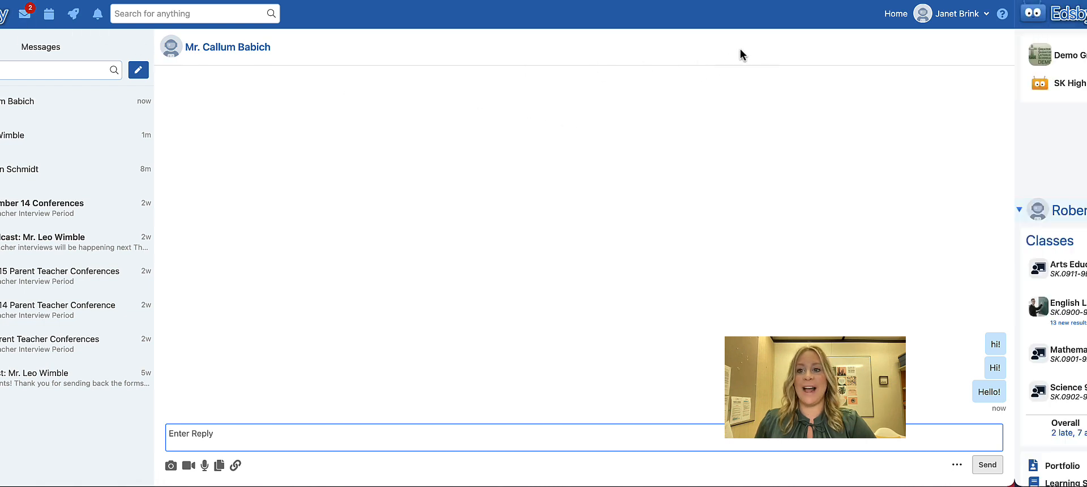
Step: Return from the conversation to the parent home page
{"action": "left_click", "coordinate": [894, 13]}
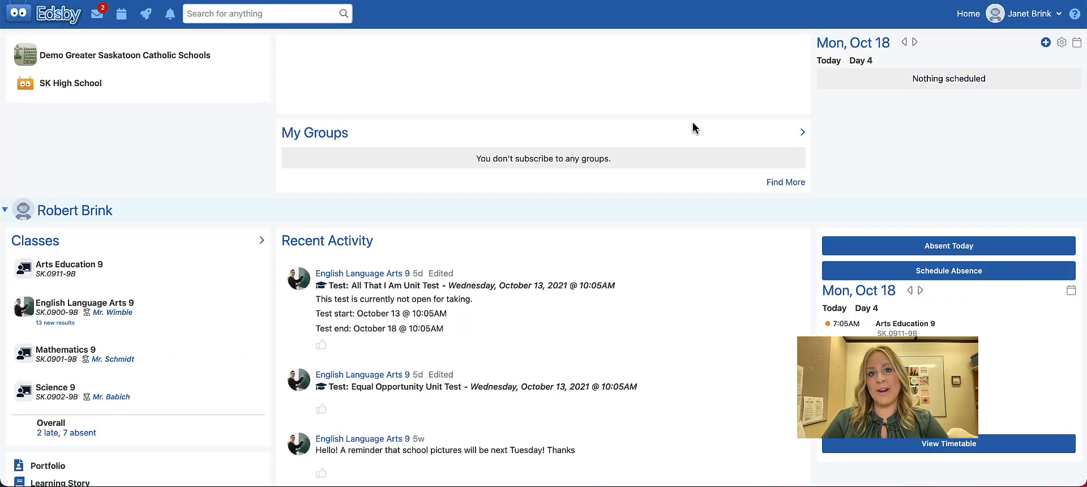